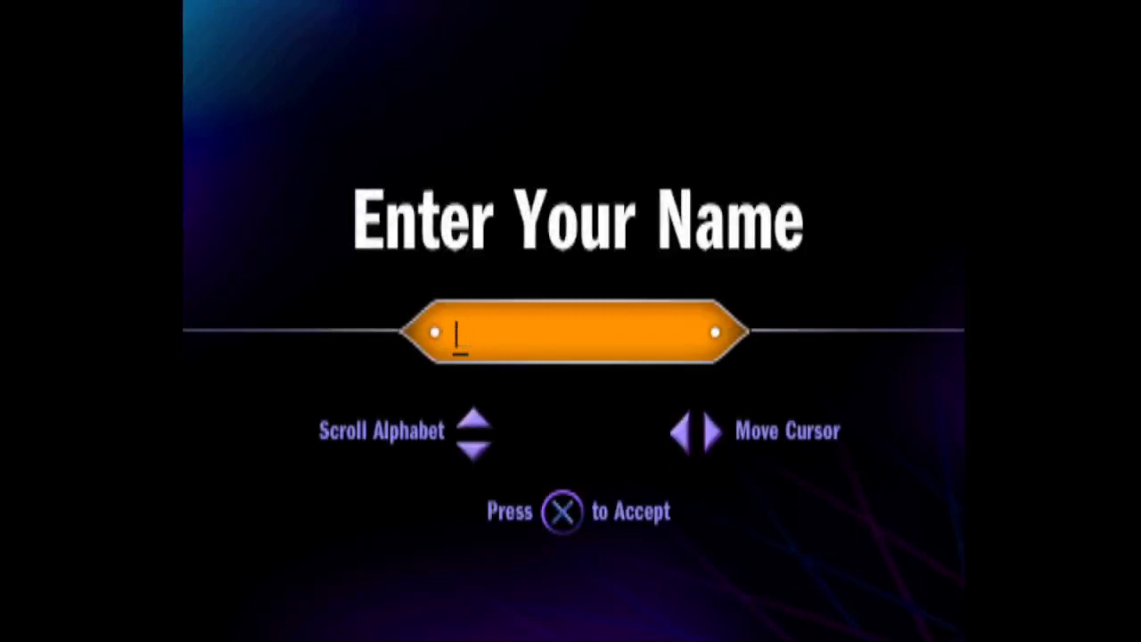
Enter the player name and accept it to start the game.
type("JH")
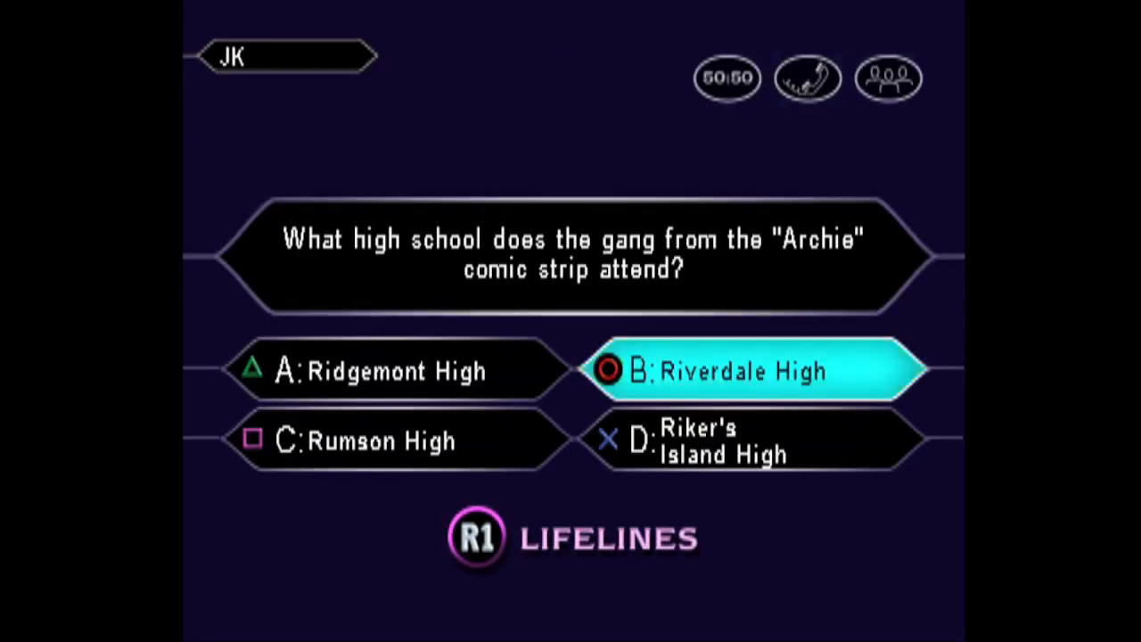
Answer the Archie comic high school question with B: Riverdale High.
left_click(748, 371)
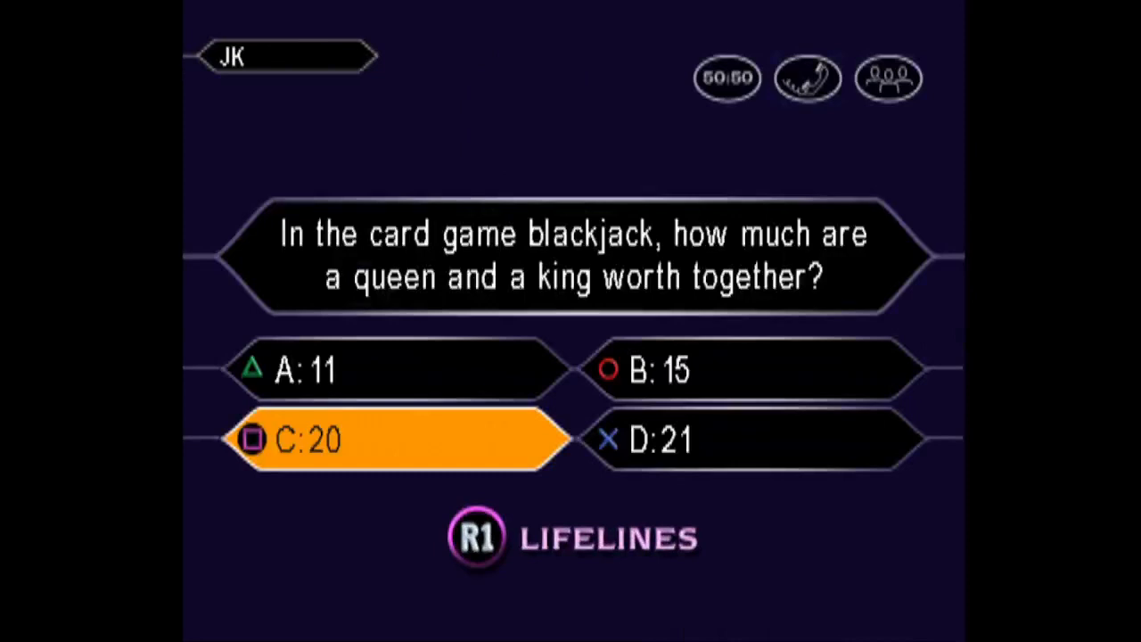
Answer the blackjack queen-plus-king question with C: 20.
left_click(392, 440)
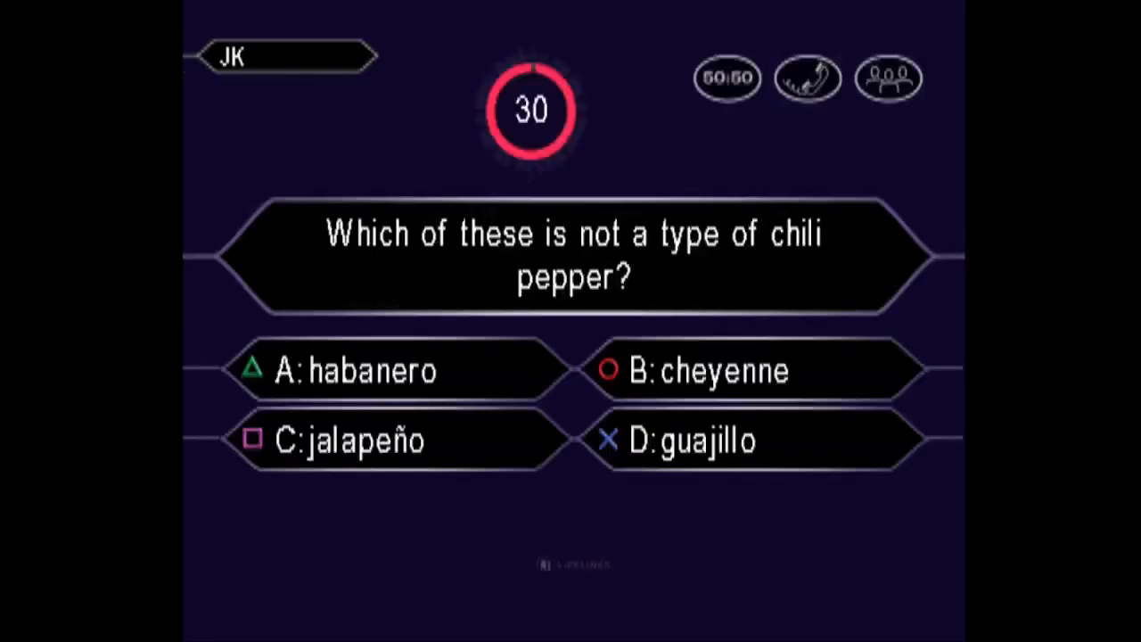
Choose answer B for the not-a-chili-pepper question before the timer ends.
left_click(748, 369)
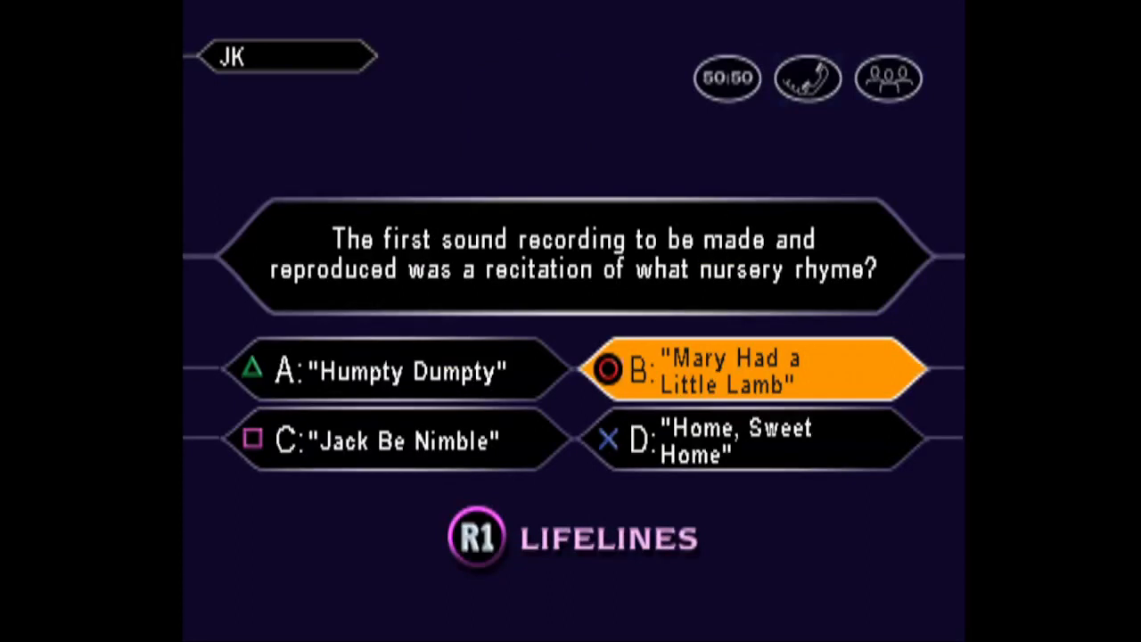
Lock in B: "Mary Had a Little Lamb" for the first sound recording question.
left_click(747, 369)
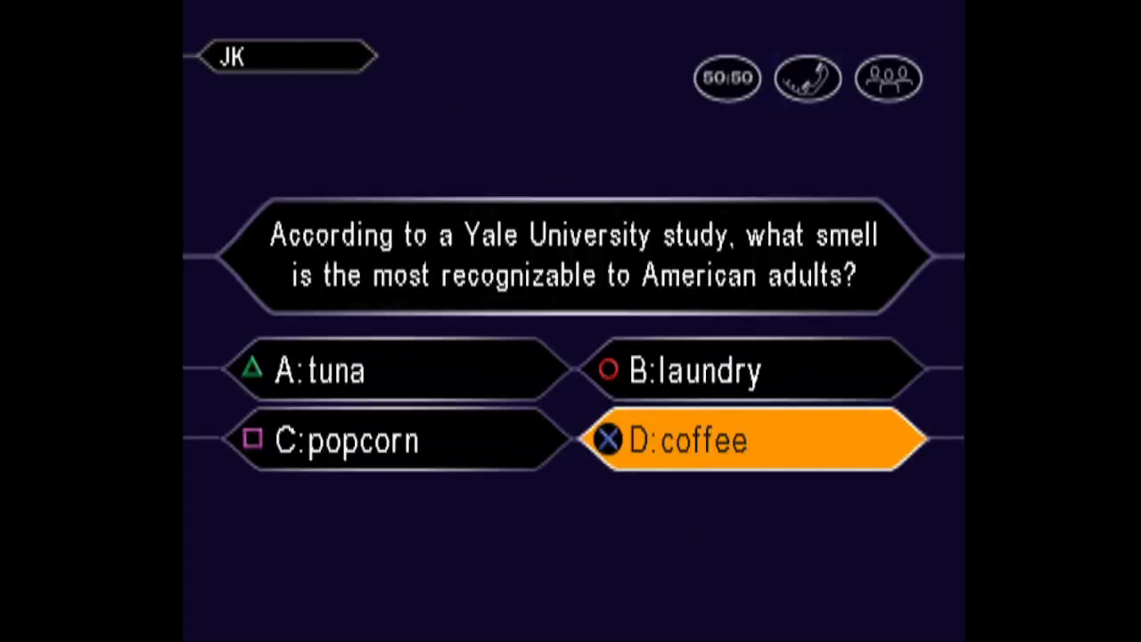
Lock in D: coffee for the Yale smell-study question.
left_click(752, 438)
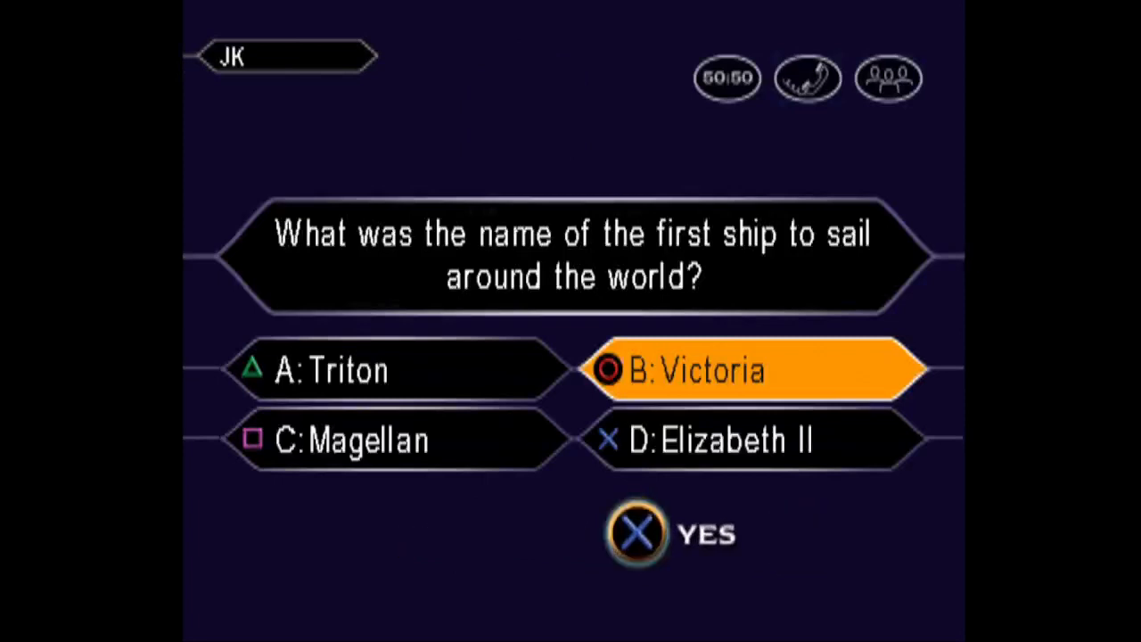
Confirm YES to make Victoria the final answer to the round-the-world ship question.
left_click(638, 533)
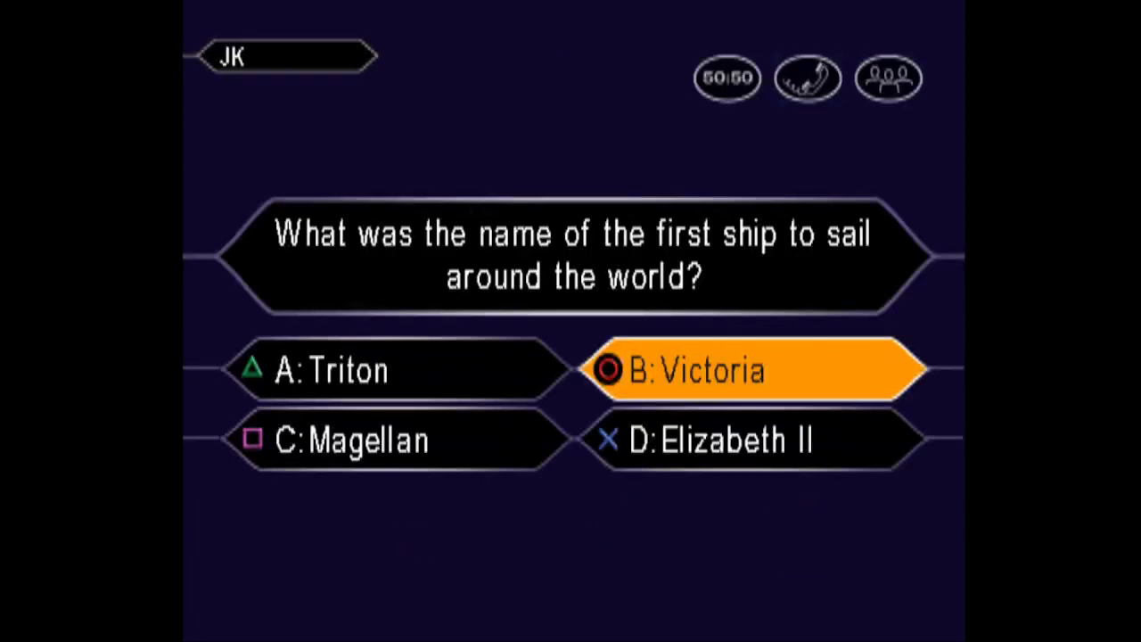